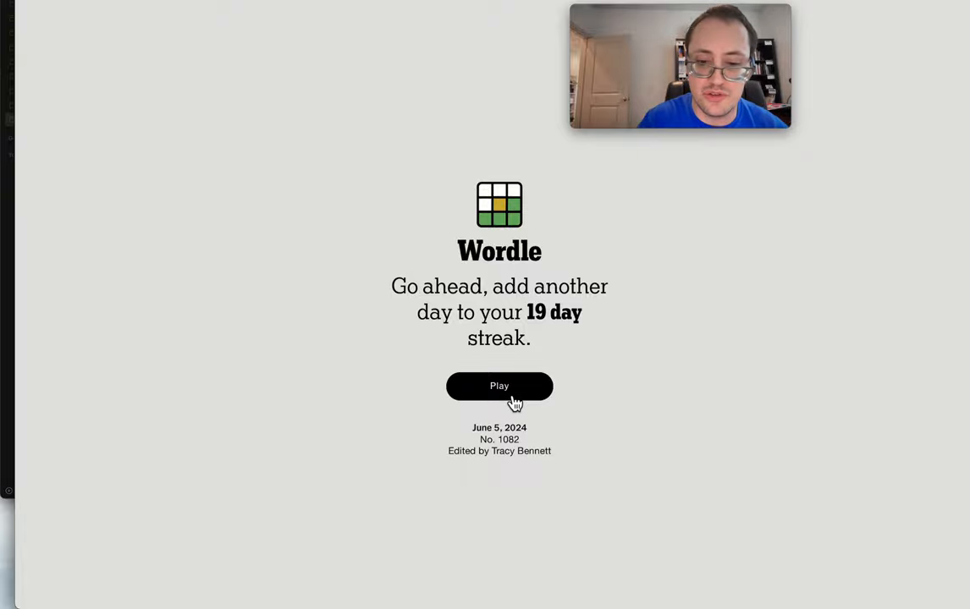
Step: Start today's Wordle puzzle so the empty guessing grid appears
click(498, 386)
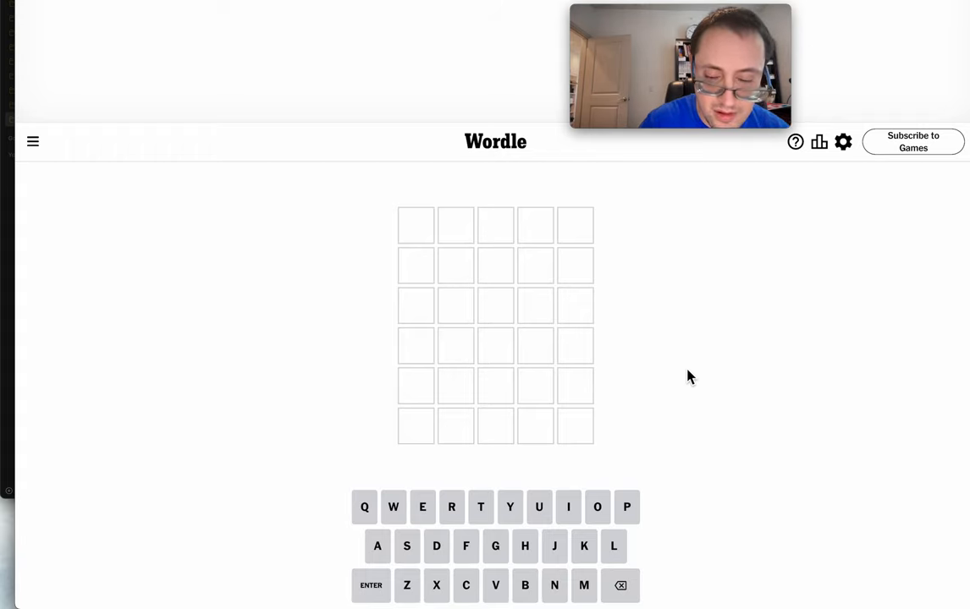
text(PORTS)
click(496, 266)
text(FROZE)
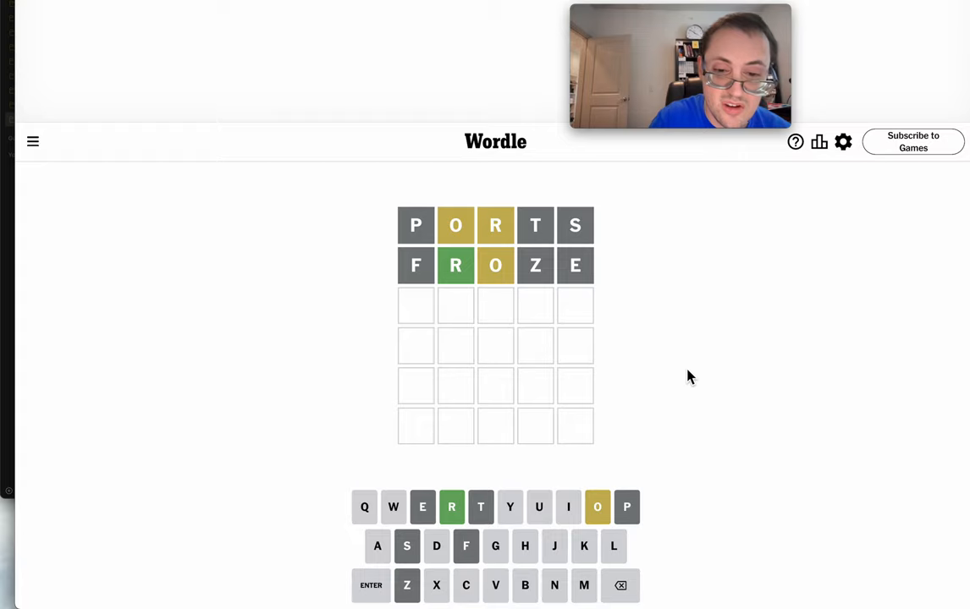
Step: Guess GROAN, then submit ORGAN as the fourth guess, solving the puzzle all green
text(GROAN)
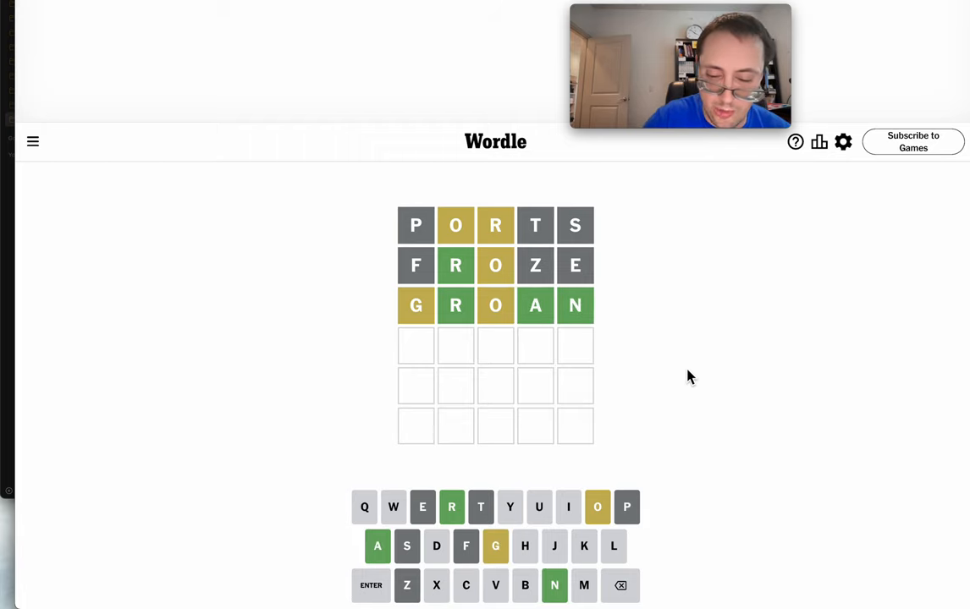
text(ORGAN)
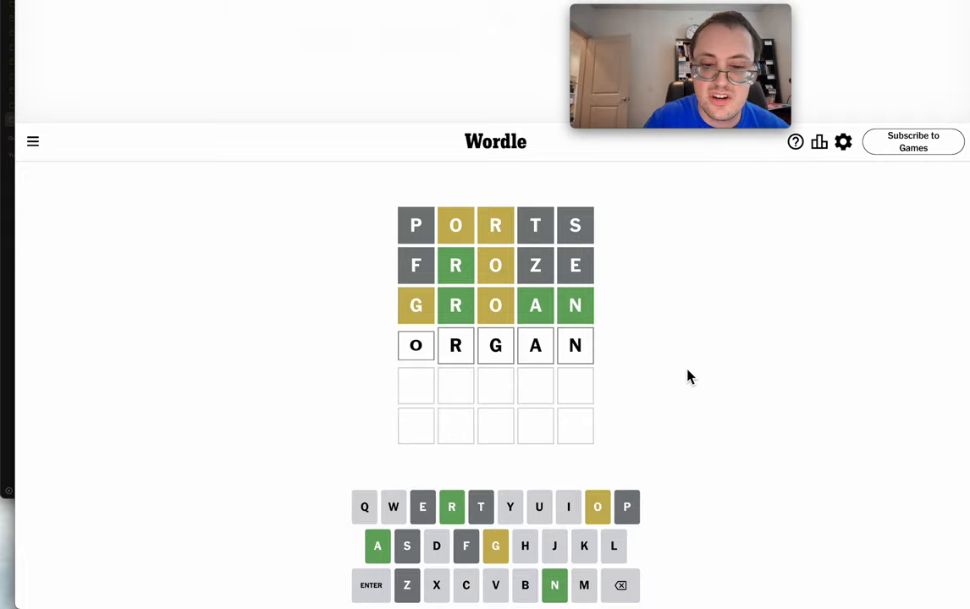
click(371, 586)
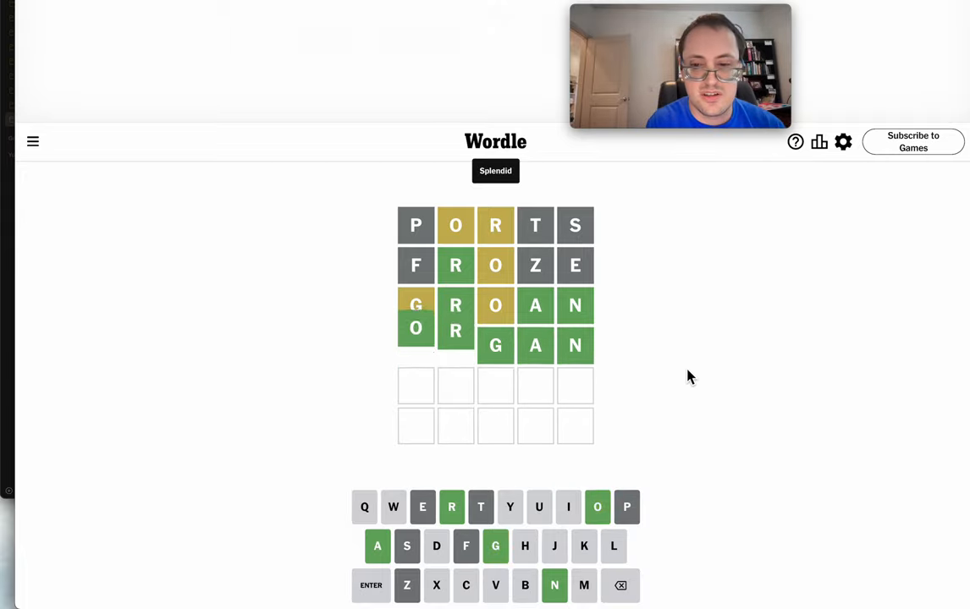